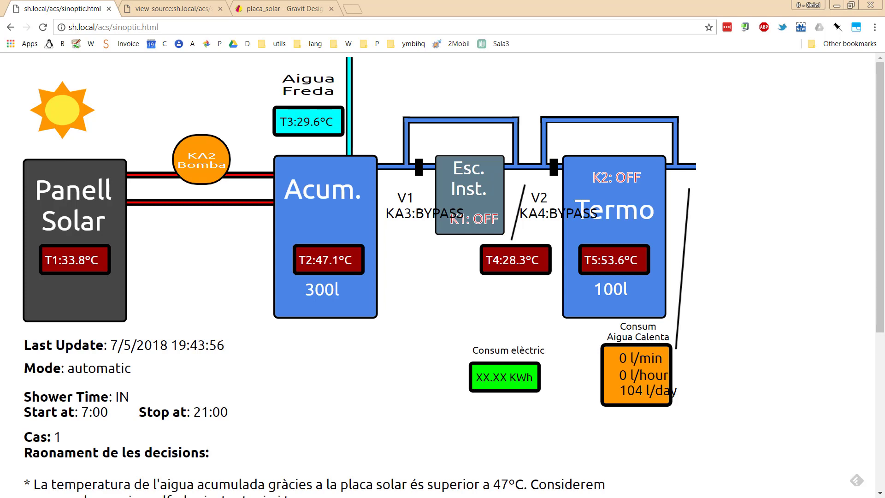
{"action": "mouse_move", "coordinate": [161, 206]}
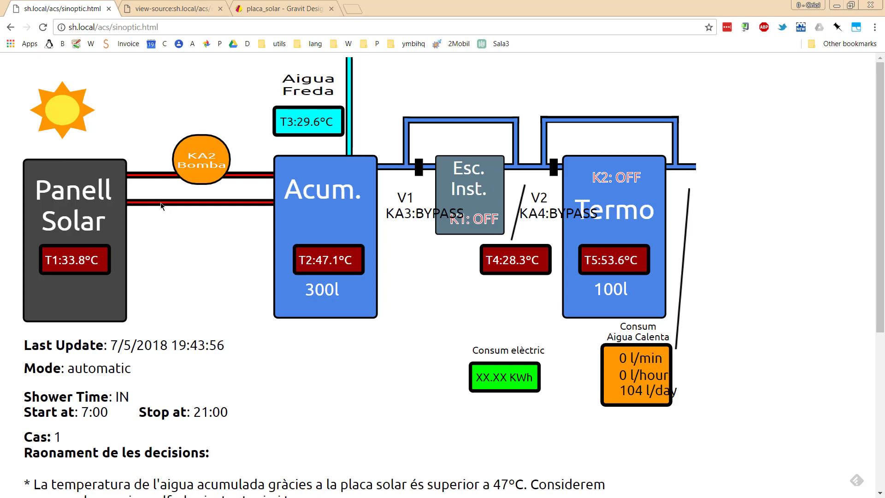
{"action": "mouse_move", "coordinate": [203, 283]}
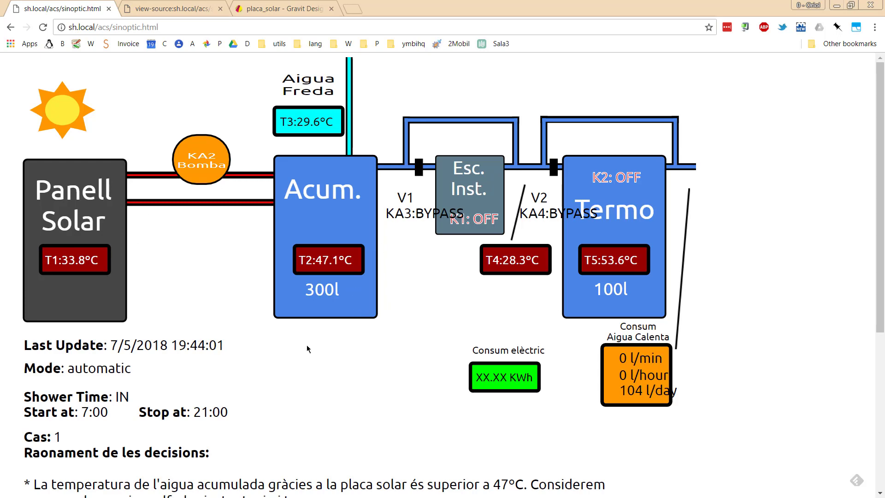
{"action": "mouse_move", "coordinate": [251, 239]}
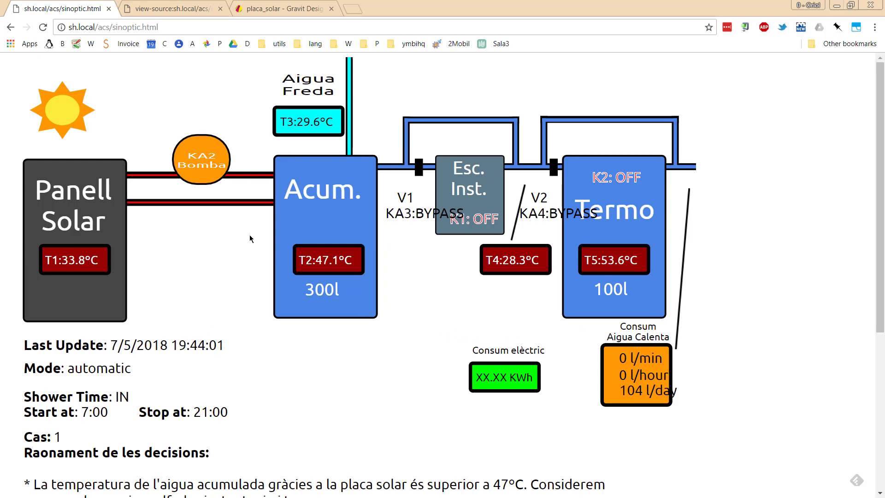
Step: Bring up the placa_solar drawing and select the Mode status text group in the Layers panel
{"action": "left_click", "coordinate": [284, 9]}
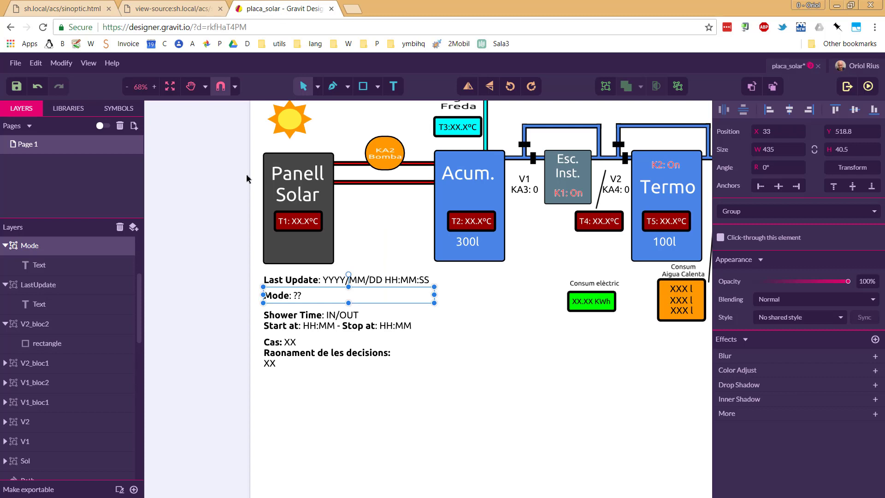
{"action": "mouse_move", "coordinate": [230, 196]}
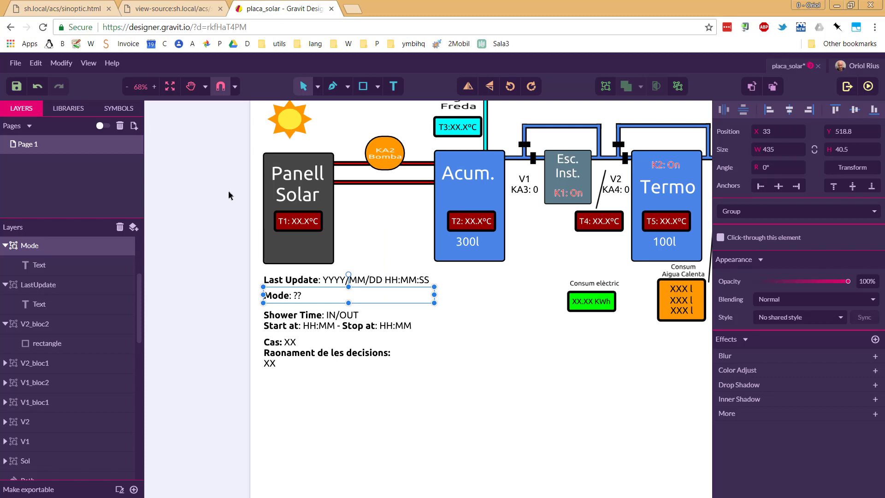
{"action": "mouse_move", "coordinate": [108, 50]}
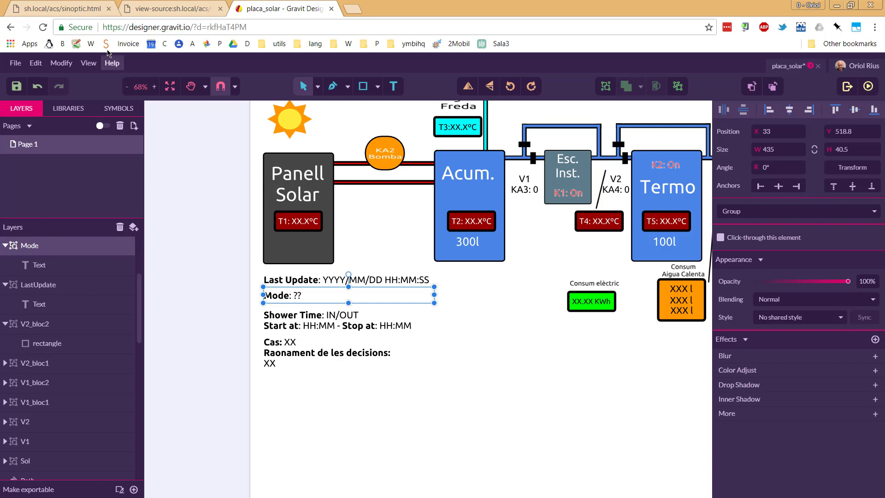
{"action": "mouse_move", "coordinate": [130, 26]}
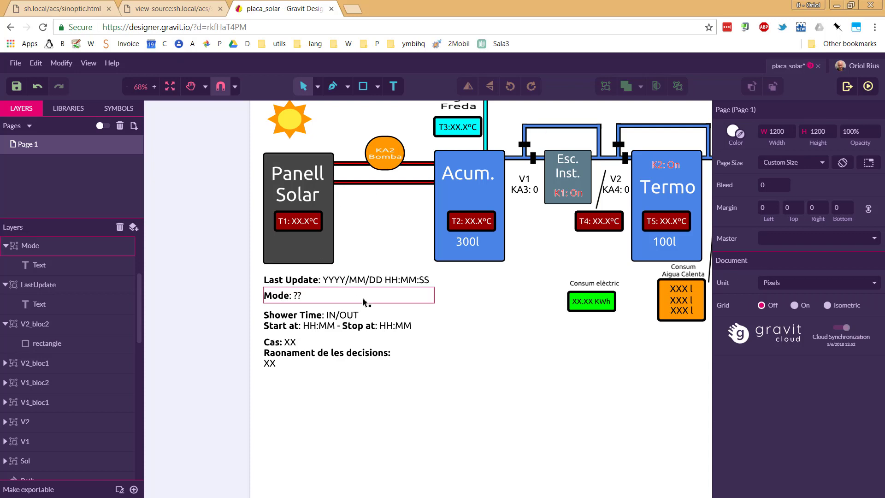
{"action": "left_click", "coordinate": [229, 341]}
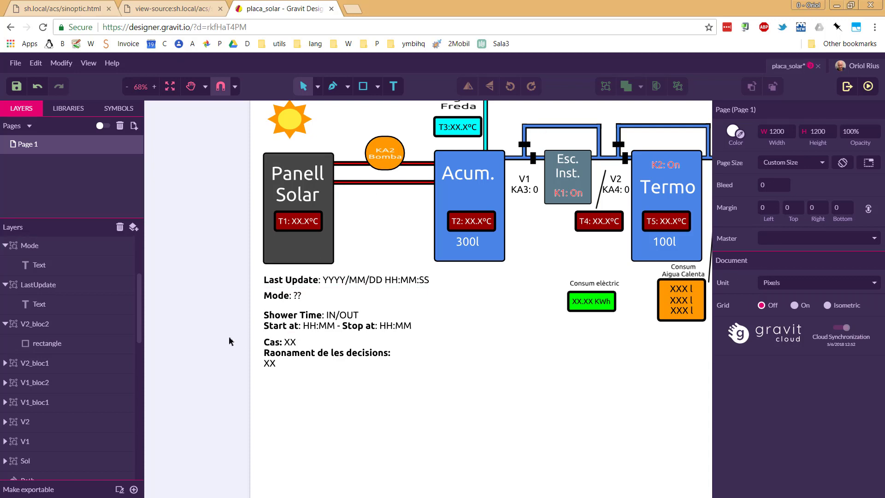
{"action": "scroll", "scroll_direction": "down", "scroll_amount": 3}
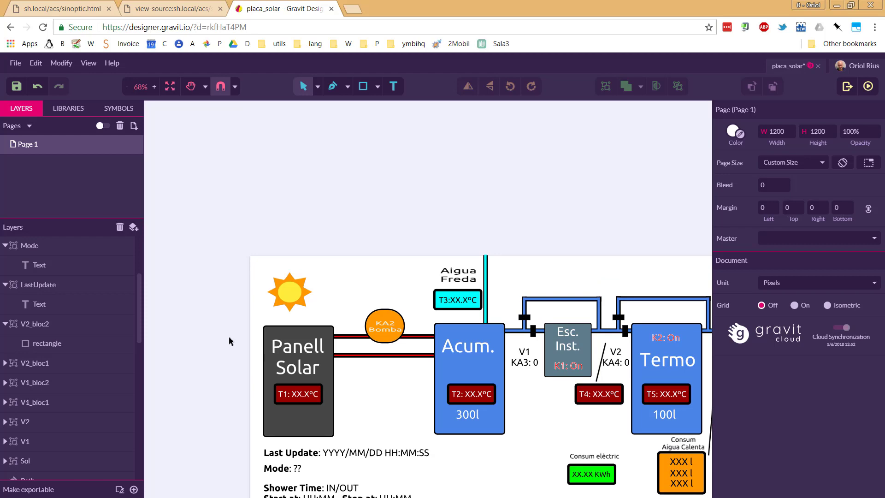
{"action": "scroll", "scroll_direction": "down", "scroll_amount": 3}
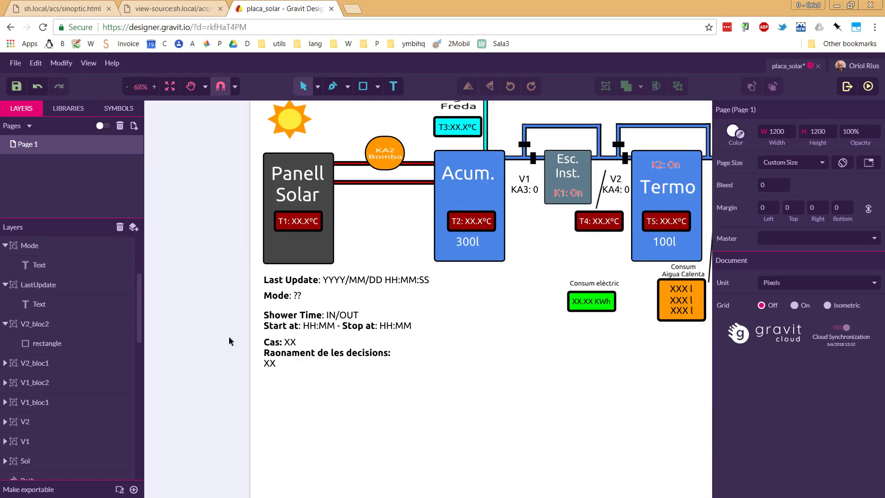
{"action": "mouse_move", "coordinate": [272, 305]}
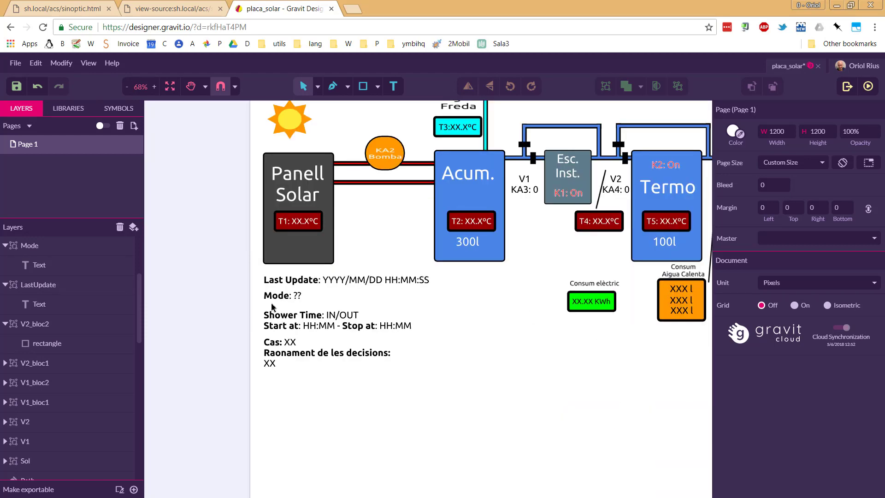
{"action": "left_click", "coordinate": [293, 295]}
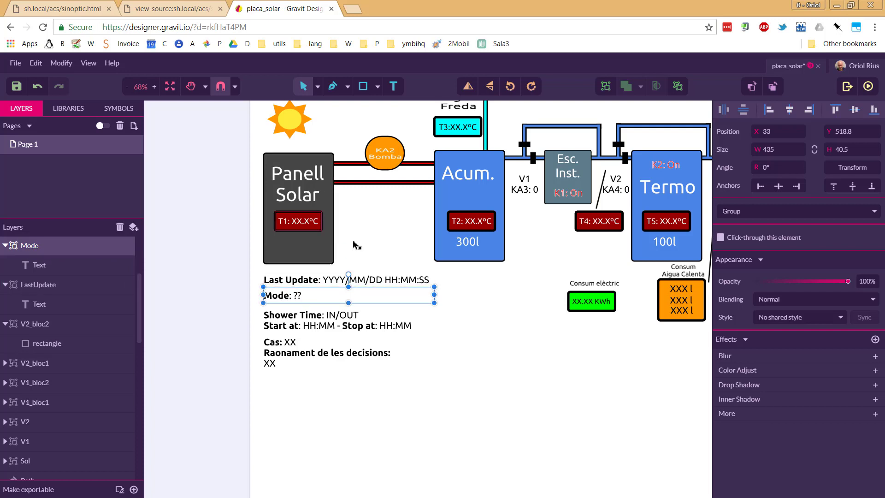
{"action": "mouse_move", "coordinate": [511, 194]}
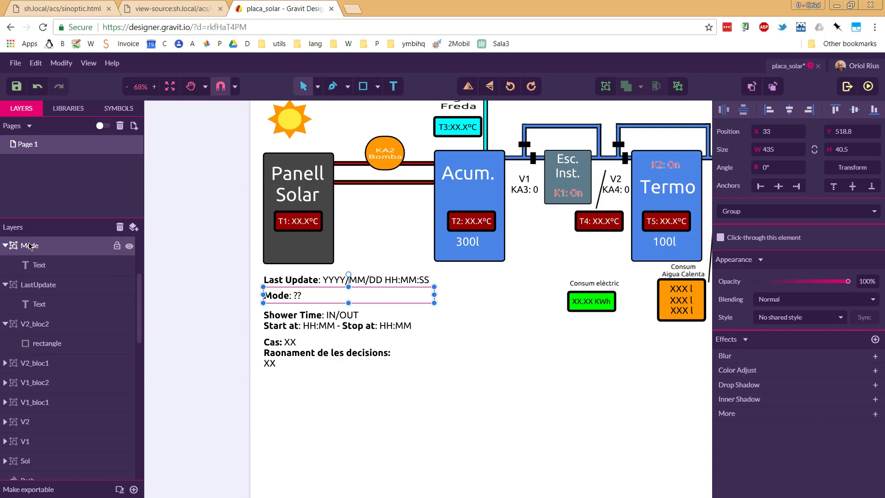
{"action": "mouse_move", "coordinate": [49, 271]}
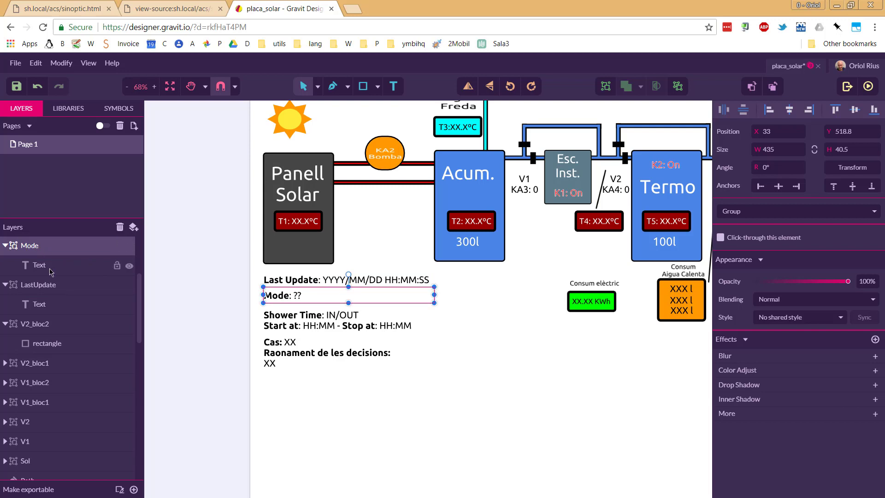
Step: Select the T1 panel temperature display and expand its group to show the Text and Rectangle layers
{"action": "left_click", "coordinate": [39, 264]}
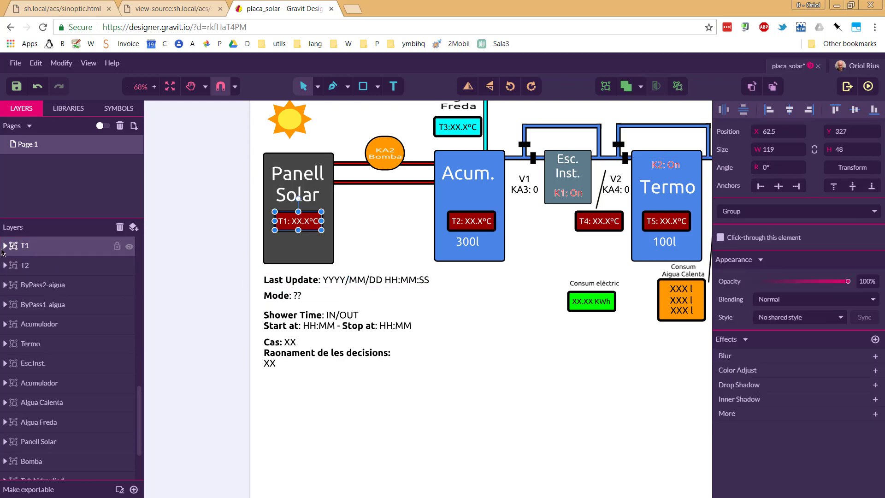
{"action": "left_click", "coordinate": [5, 245]}
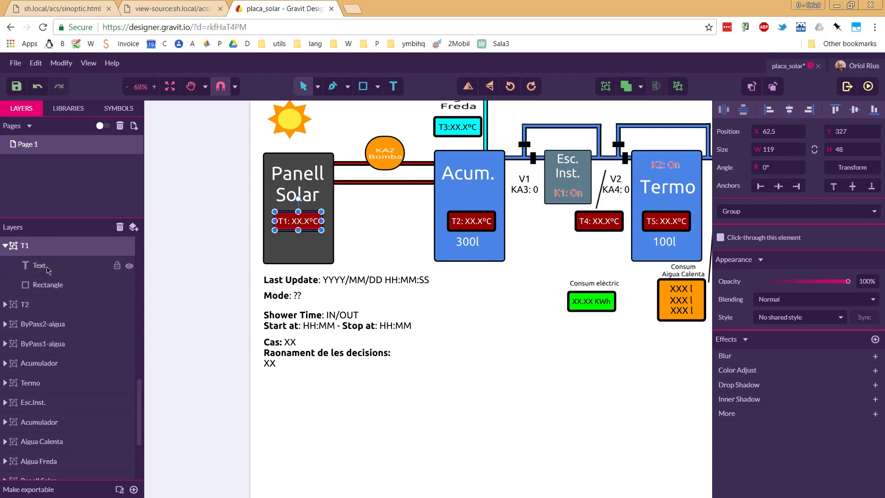
{"action": "mouse_move", "coordinate": [158, 269]}
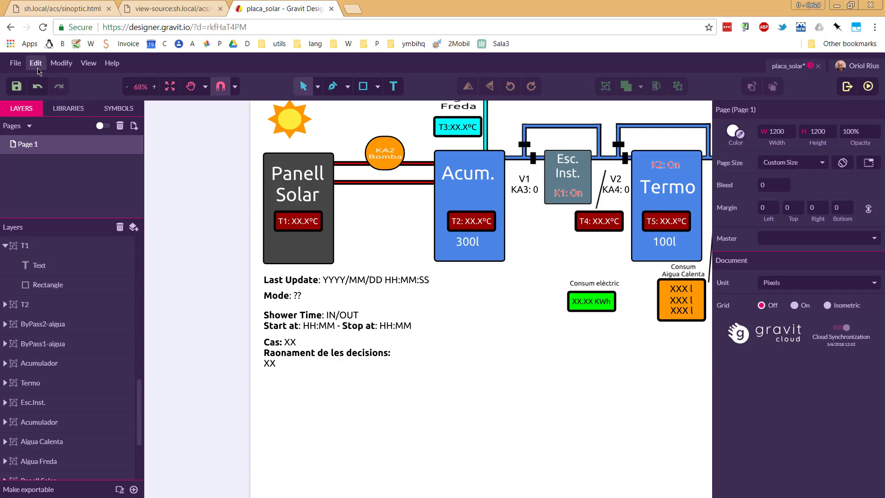
{"action": "left_click", "coordinate": [15, 63]}
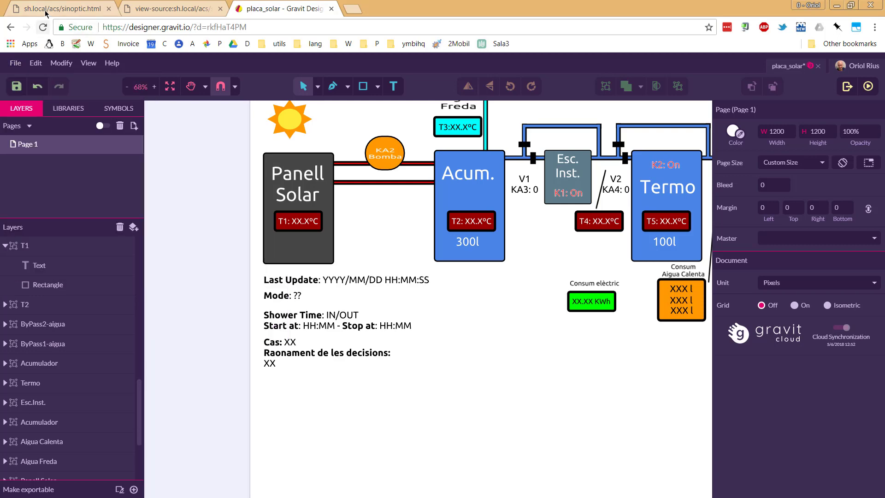
Step: View sinoptic.html's source and highlight the placa_solar.svg reference and the sinoptic.js script tag
{"action": "left_click", "coordinate": [59, 8]}
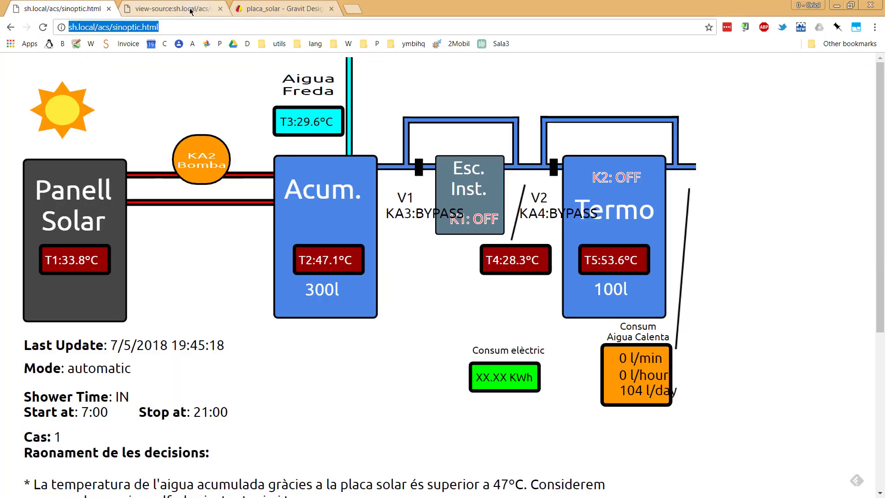
{"action": "left_click", "coordinate": [170, 8]}
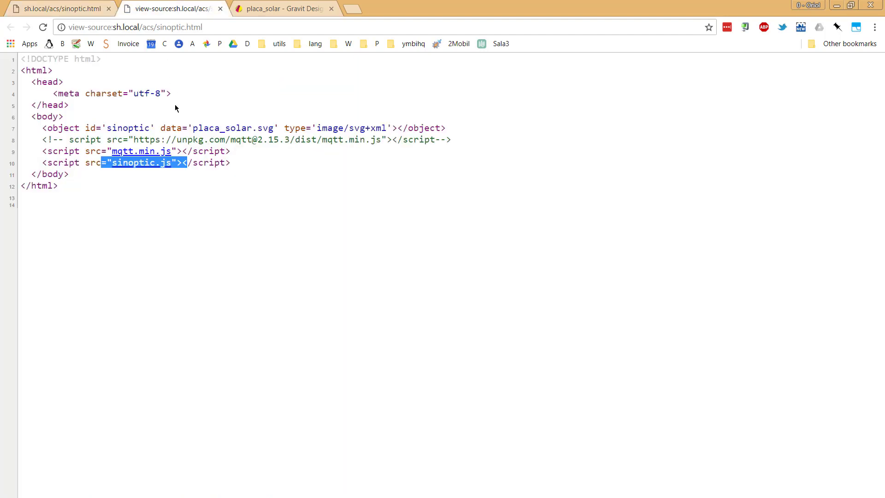
{"action": "mouse_move", "coordinate": [98, 137]}
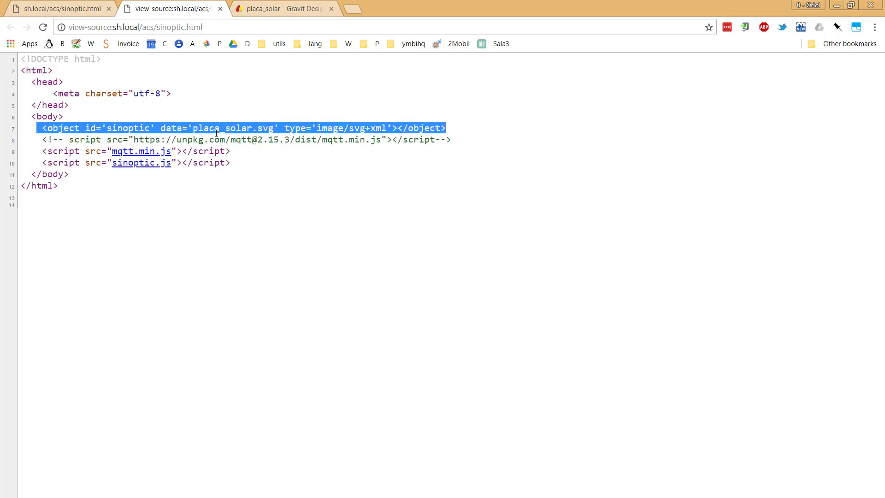
{"action": "double_click", "coordinate": [251, 127]}
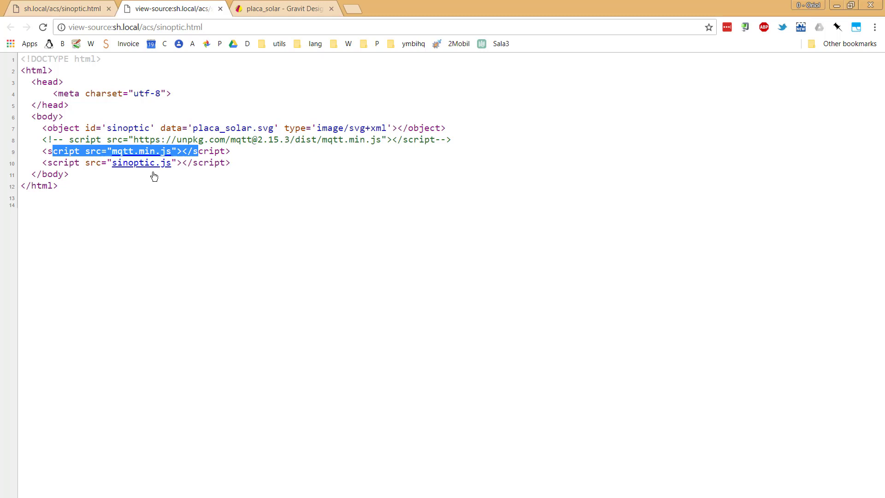
{"action": "mouse_move", "coordinate": [115, 195]}
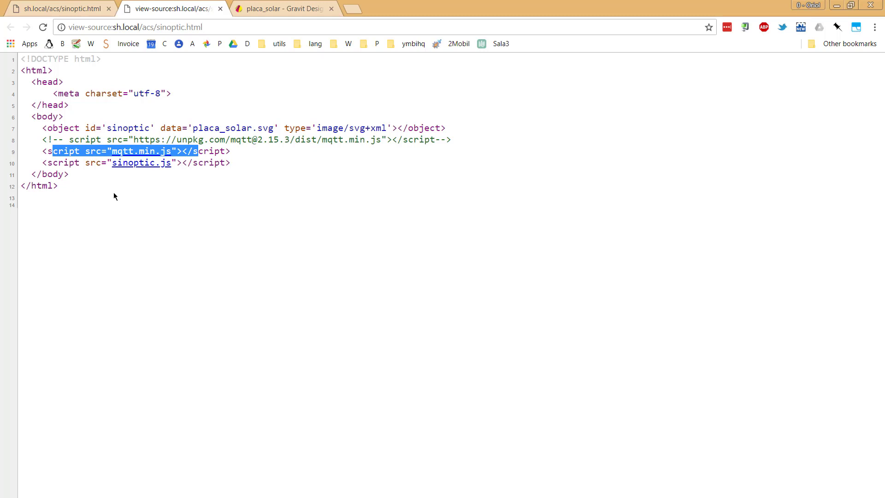
{"action": "mouse_move", "coordinate": [115, 203]}
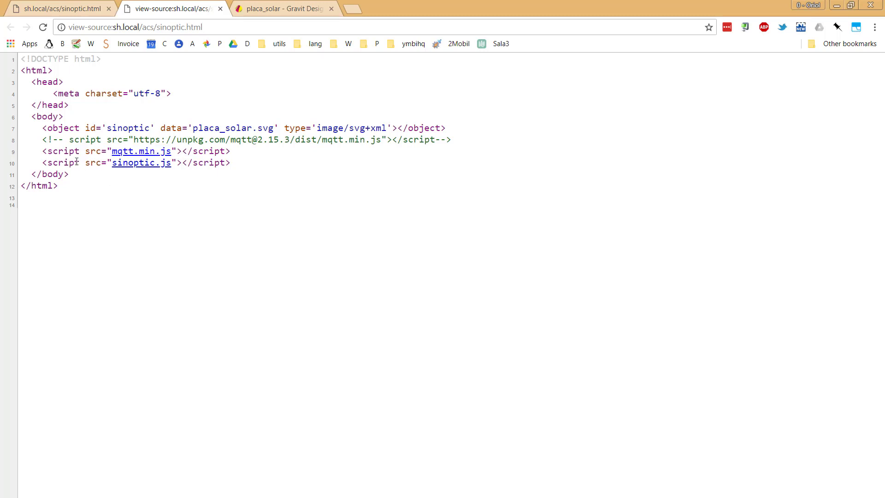
{"action": "left_click_drag", "start_coordinate": [64, 163], "coordinate": [186, 162]}
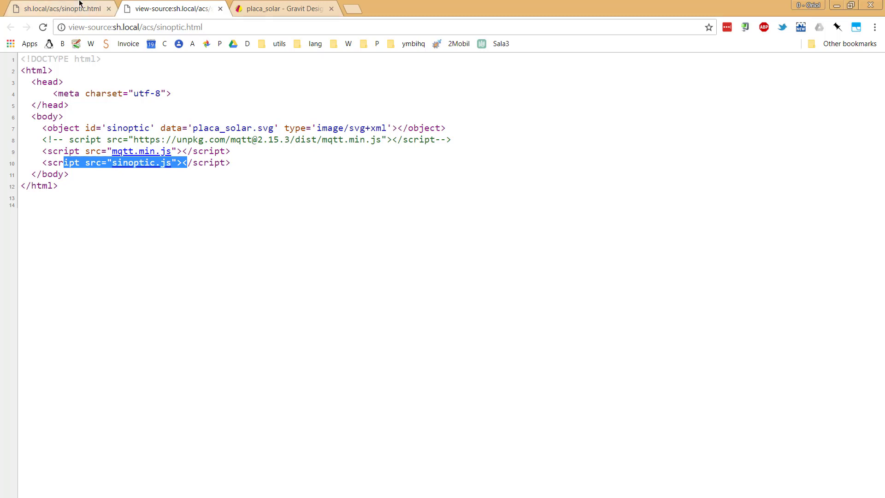
Step: Review sinoptic.js from case_description down through the functions writing T1–T5, V1 and V2 into the SVG
{"action": "left_click", "coordinate": [59, 8]}
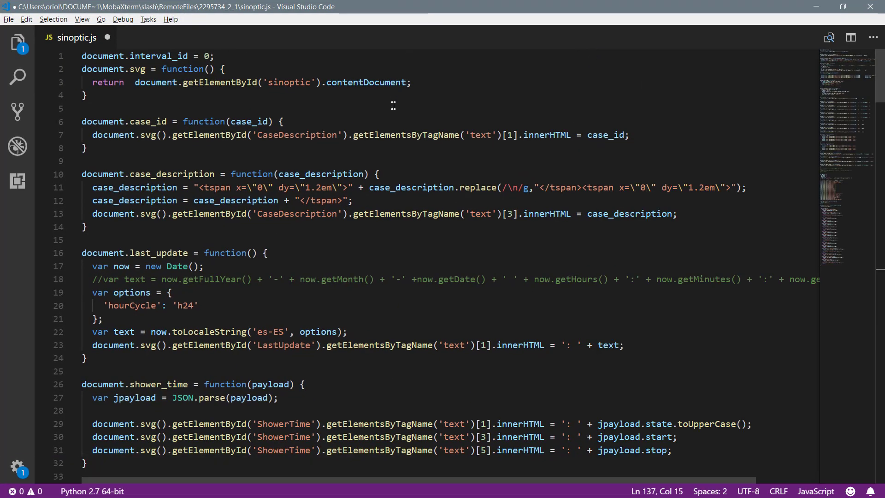
{"action": "mouse_move", "coordinate": [393, 180]}
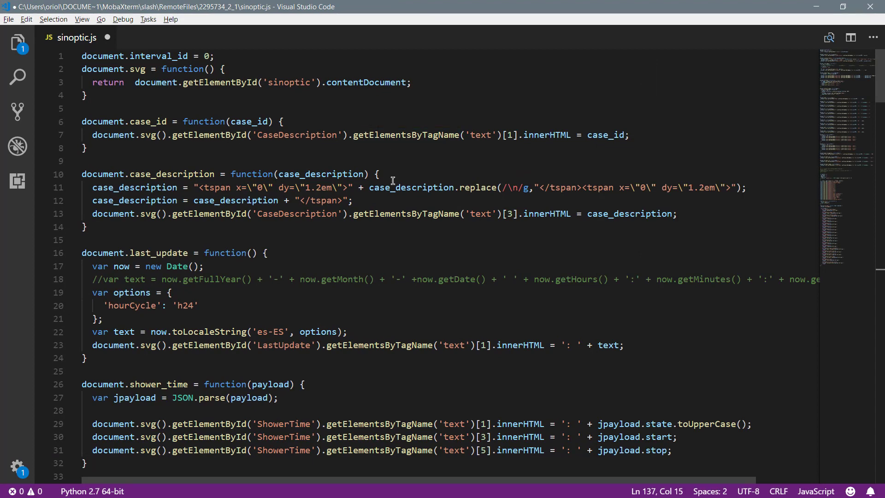
{"action": "left_click", "coordinate": [376, 174]}
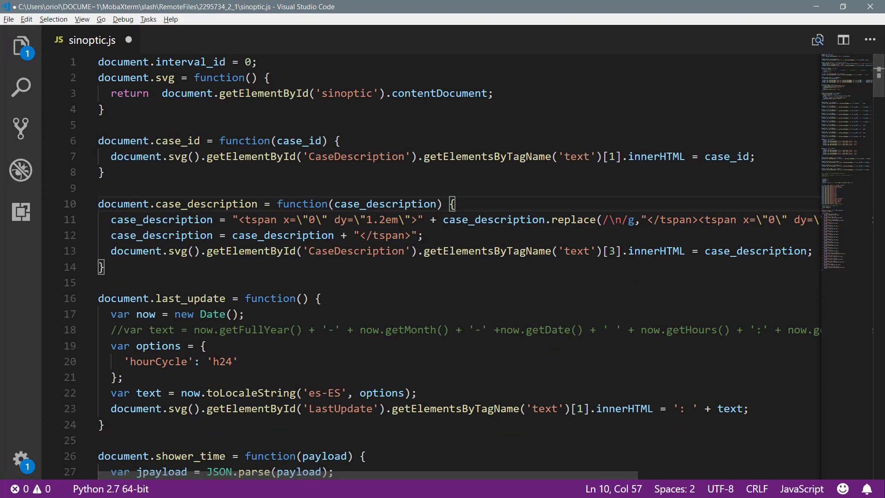
{"action": "mouse_move", "coordinate": [167, 103]}
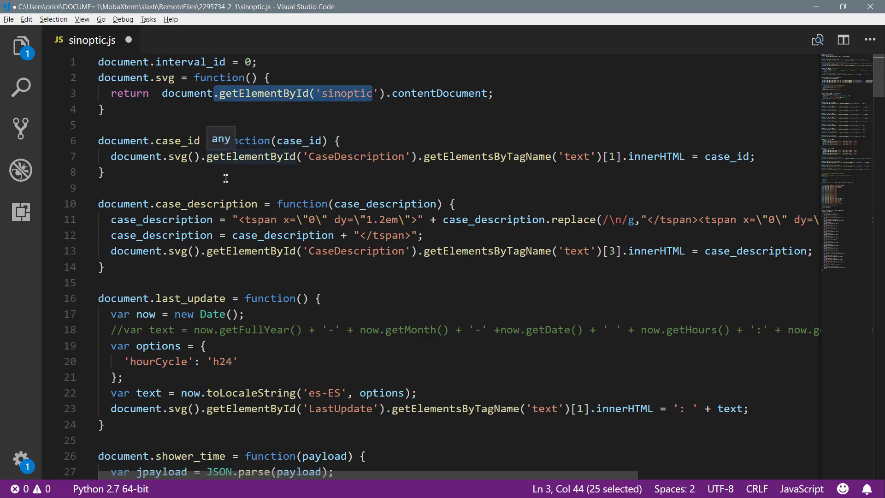
{"action": "scroll", "scroll_direction": "down", "scroll_amount": 3}
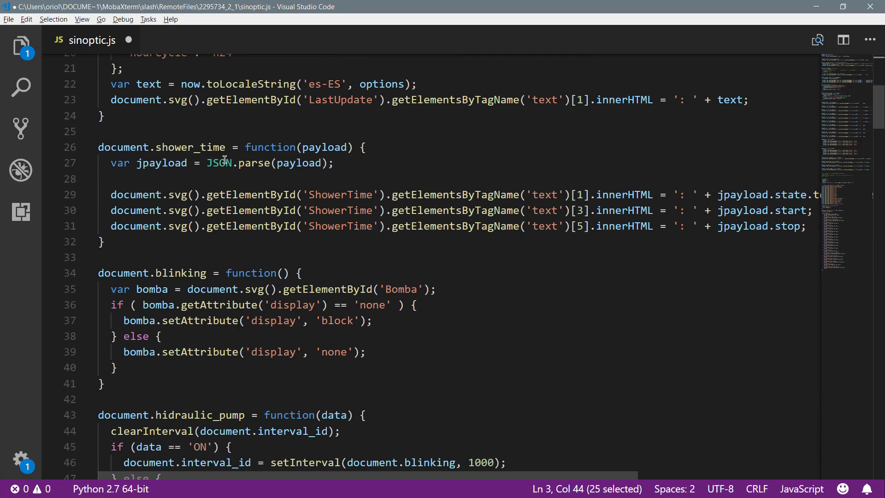
{"action": "scroll", "scroll_direction": "down", "scroll_amount": 3}
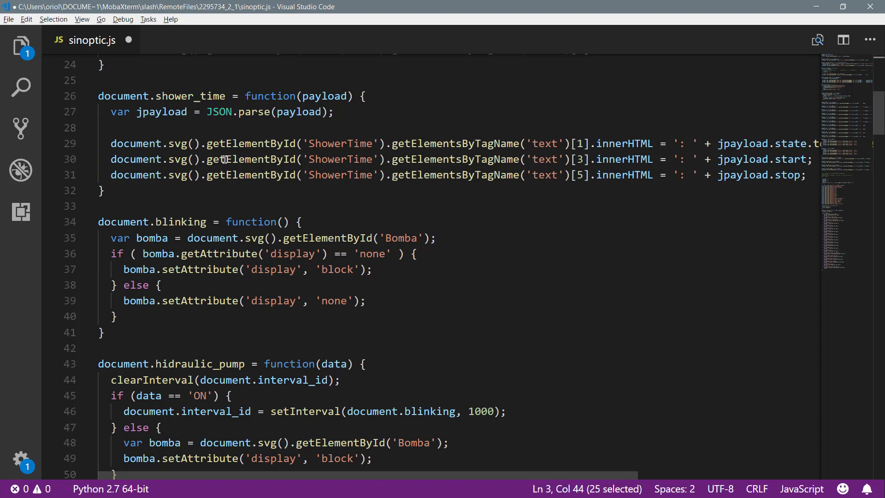
{"action": "scroll", "scroll_direction": "down", "scroll_amount": 3}
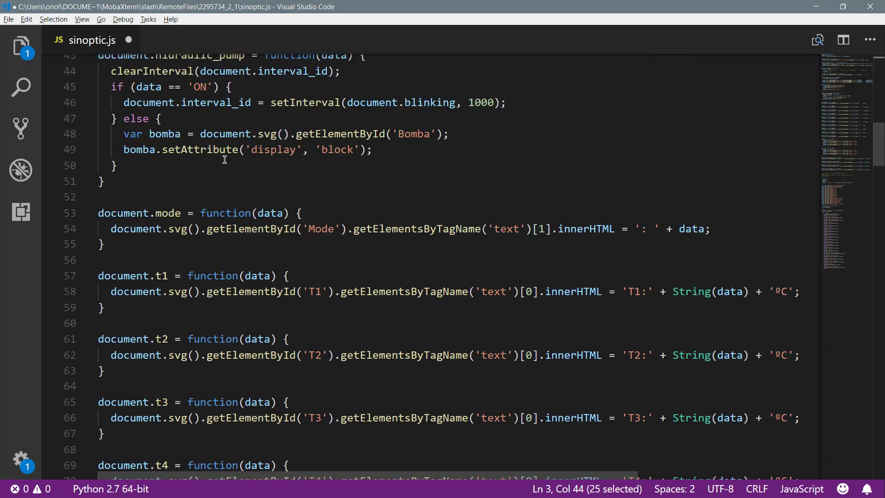
{"action": "scroll", "scroll_direction": "down", "scroll_amount": 3}
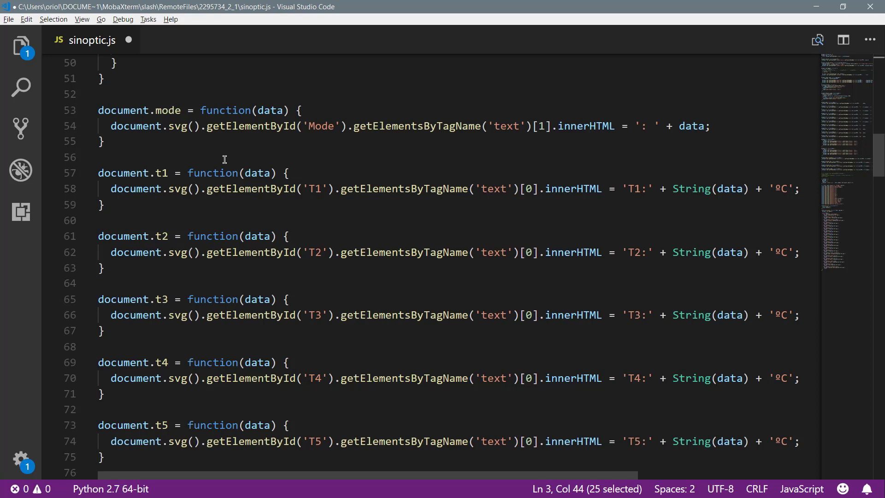
{"action": "scroll", "scroll_direction": "down", "scroll_amount": 3}
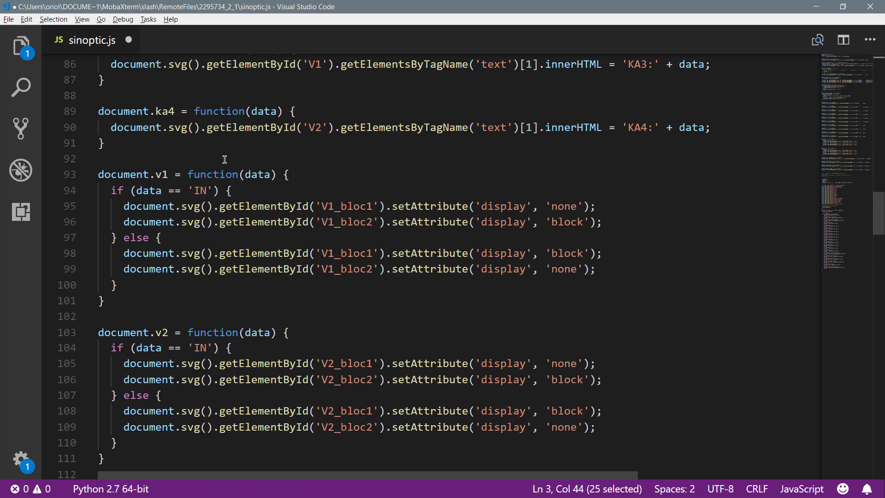
{"action": "scroll", "scroll_direction": "down", "scroll_amount": 3}
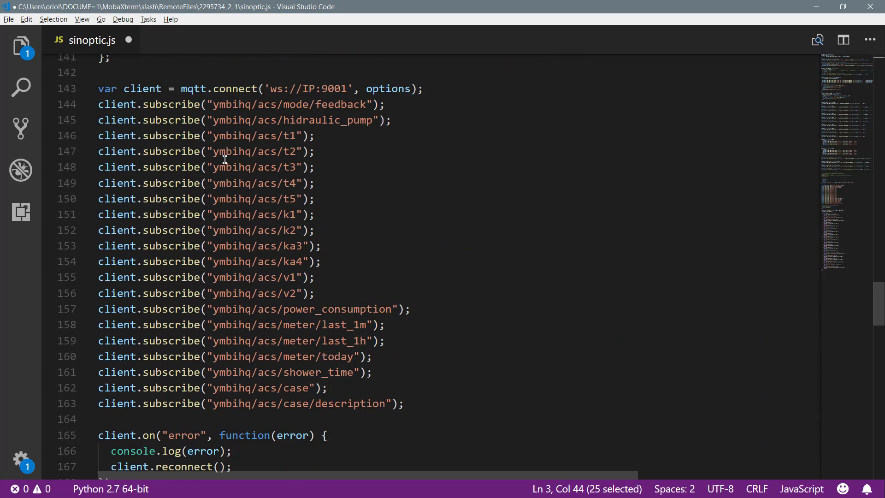
{"action": "scroll", "scroll_direction": "down", "scroll_amount": 3}
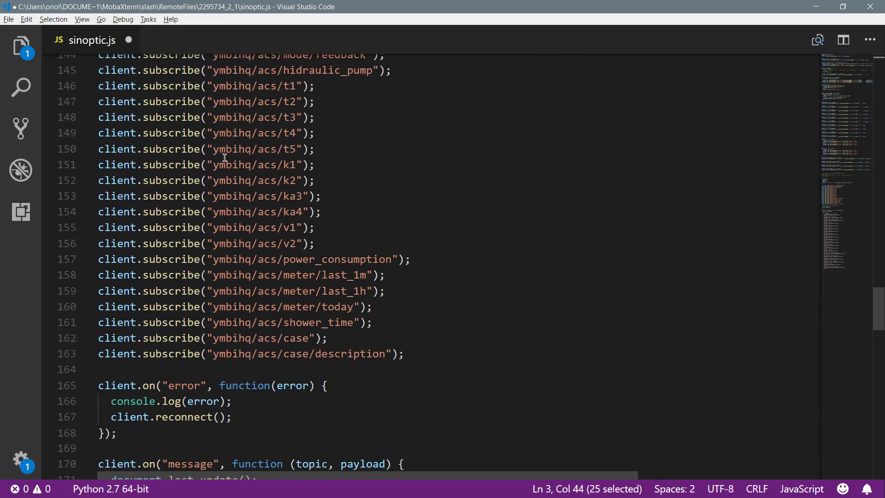
{"action": "scroll", "scroll_direction": "up", "scroll_amount": 3}
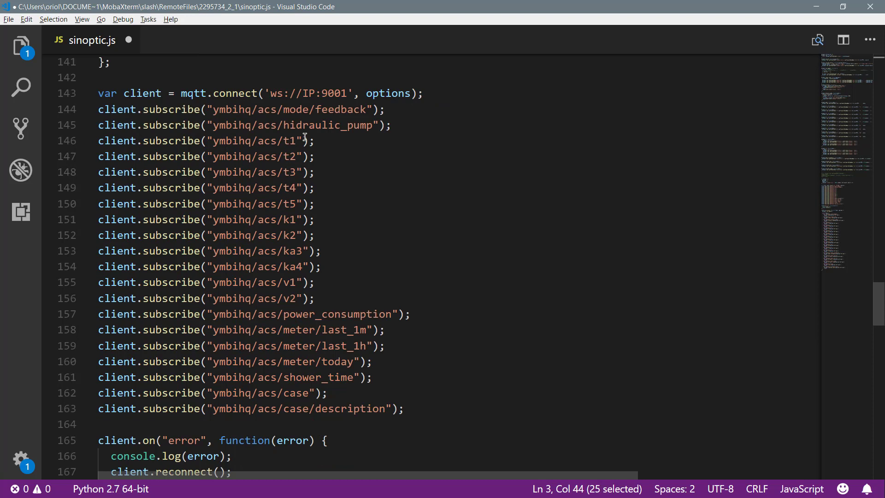
{"action": "mouse_move", "coordinate": [327, 138]}
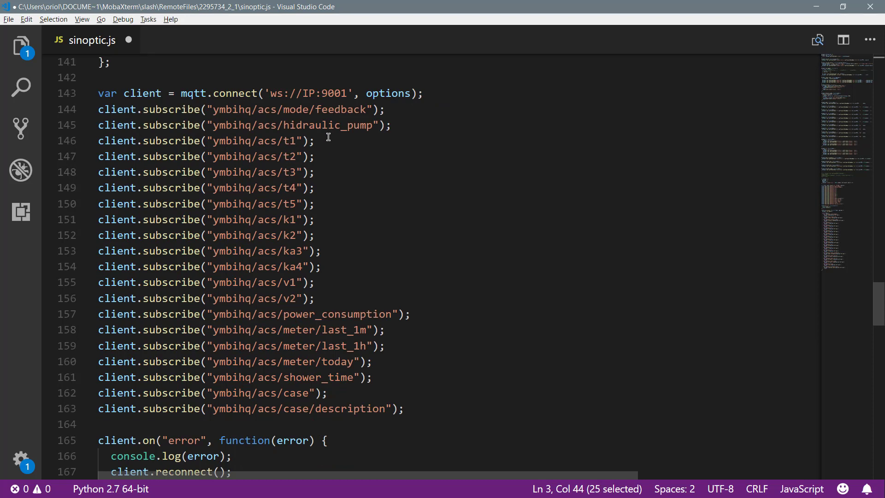
{"action": "mouse_move", "coordinate": [380, 129]}
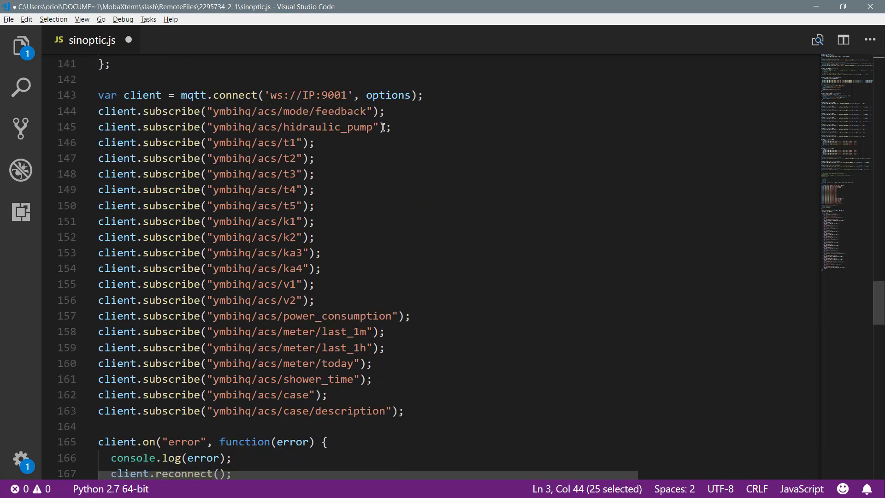
{"action": "mouse_move", "coordinate": [237, 114]}
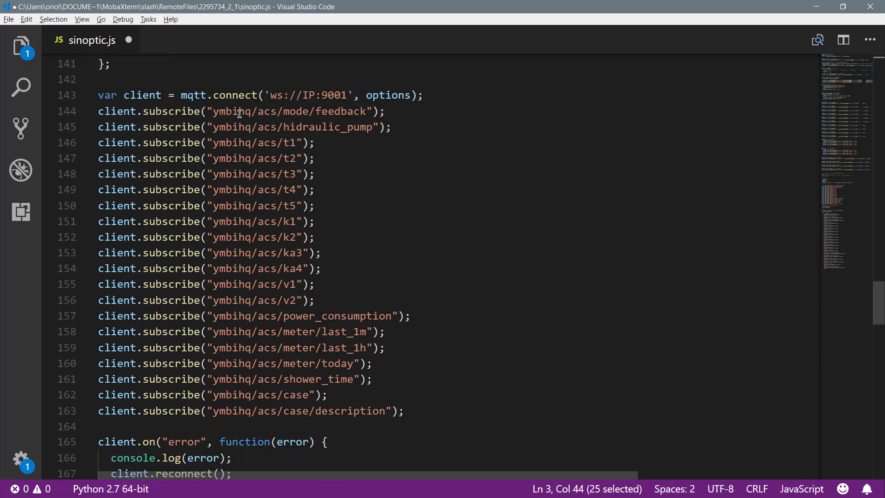
{"action": "scroll", "scroll_direction": "down", "scroll_amount": 3}
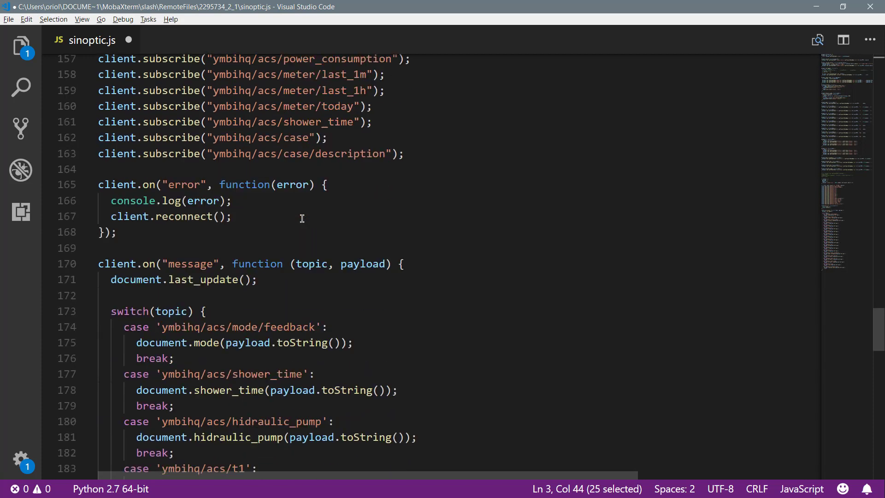
{"action": "scroll", "scroll_direction": "down", "scroll_amount": 3}
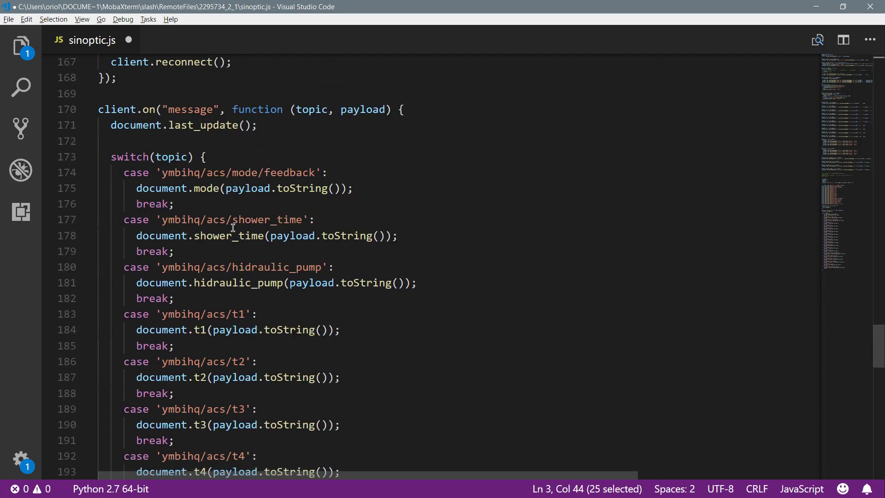
{"action": "mouse_move", "coordinate": [241, 188]}
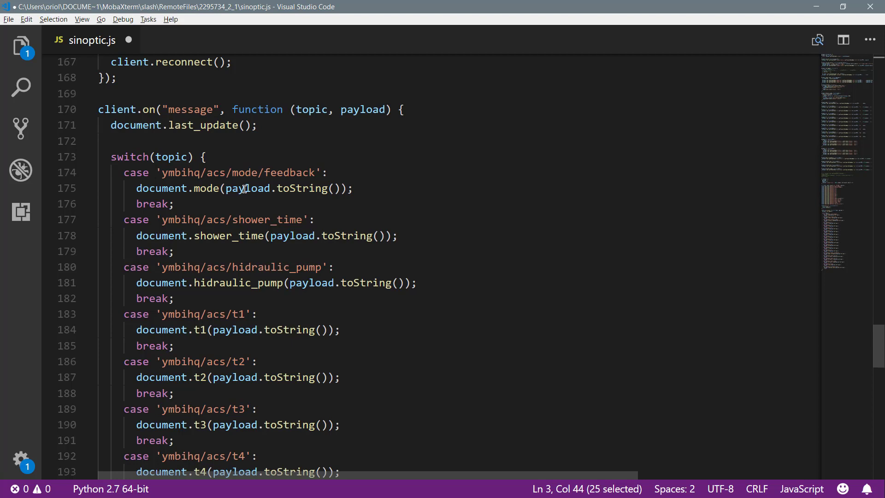
{"action": "mouse_move", "coordinate": [248, 188]}
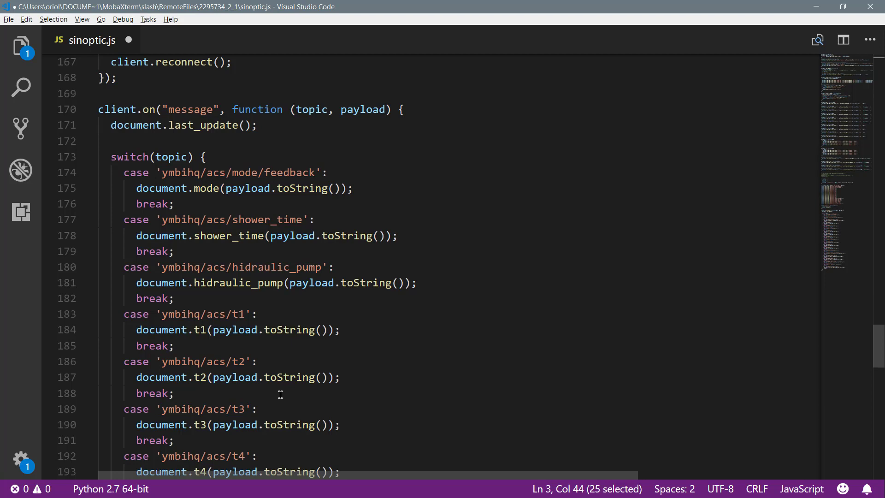
{"action": "mouse_move", "coordinate": [351, 282]}
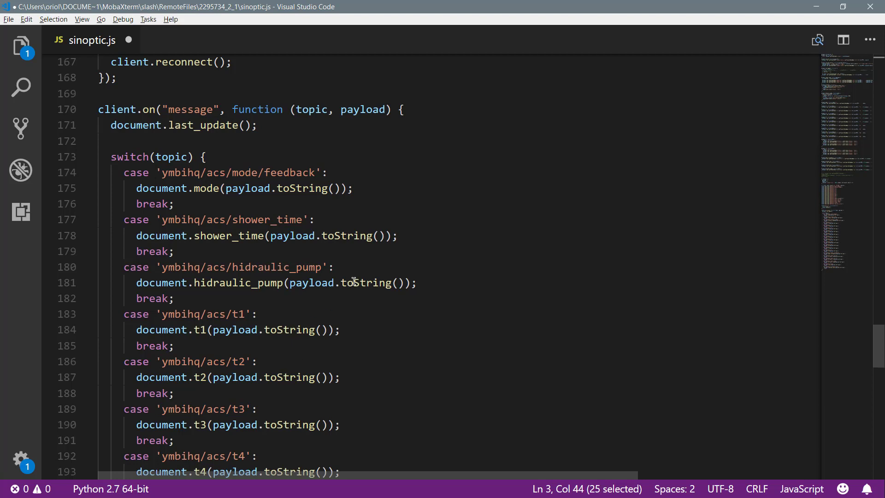
{"action": "mouse_move", "coordinate": [456, 237]}
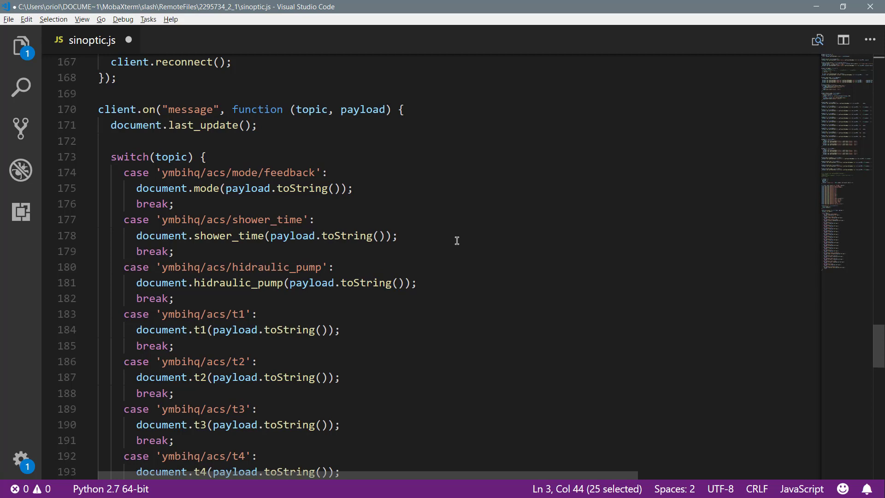
{"action": "scroll", "scroll_direction": "down", "scroll_amount": 3}
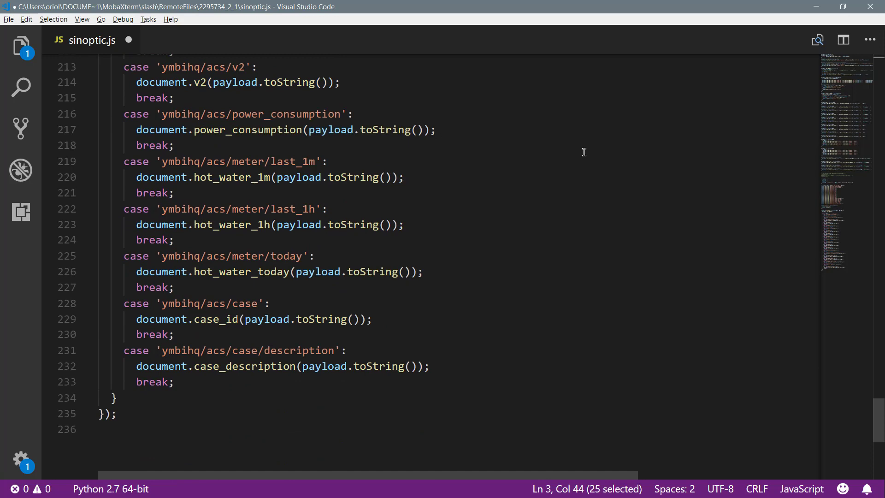